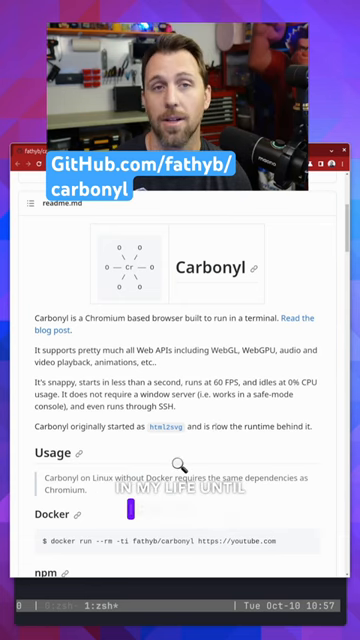
{"action": "scroll", "scroll_direction": "down", "scroll_amount": 3}
{"action": "type", "text": "docker run --rm -ti fathyb/carbonyl https://justingarrison.com"}
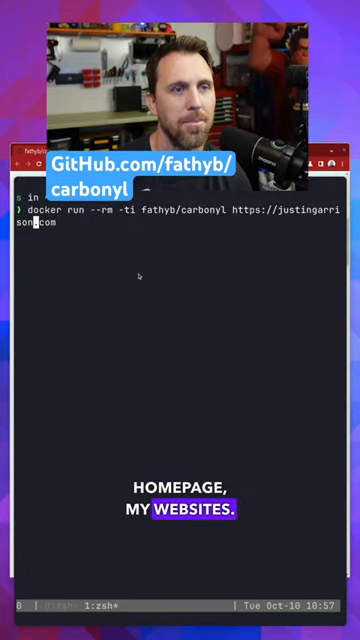
{"action": "key", "text": "Return"}
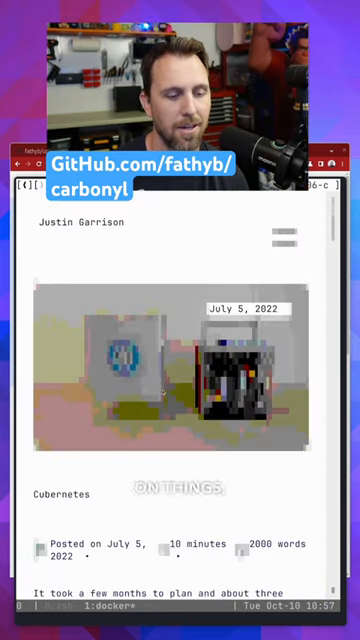
Scroll through the Kubernetes blog post rendered in the terminal and back up.
{"action": "scroll", "scroll_direction": "down", "scroll_amount": 3}
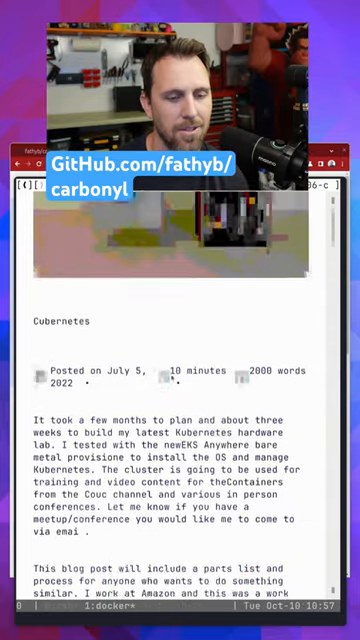
{"action": "scroll", "scroll_direction": "up", "scroll_amount": 3}
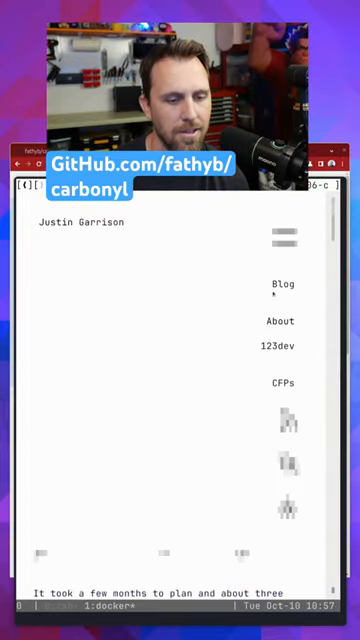